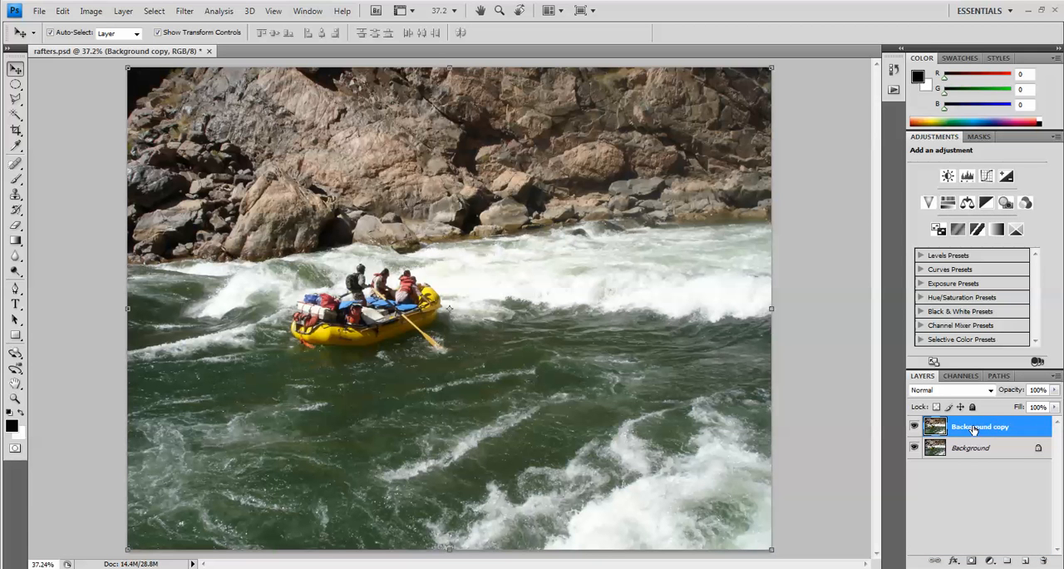
mouse_move(967, 453)
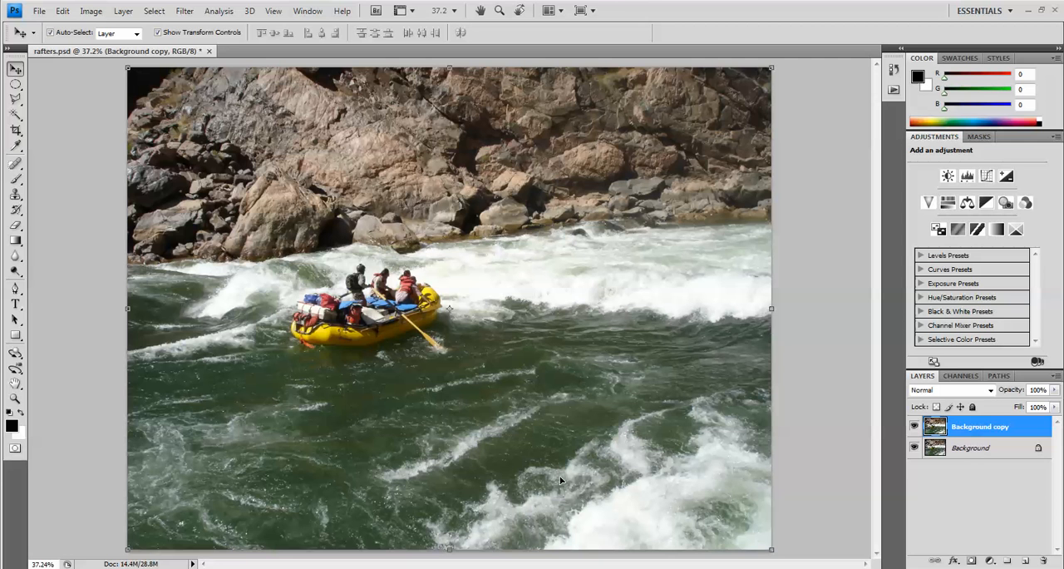
mouse_move(40, 392)
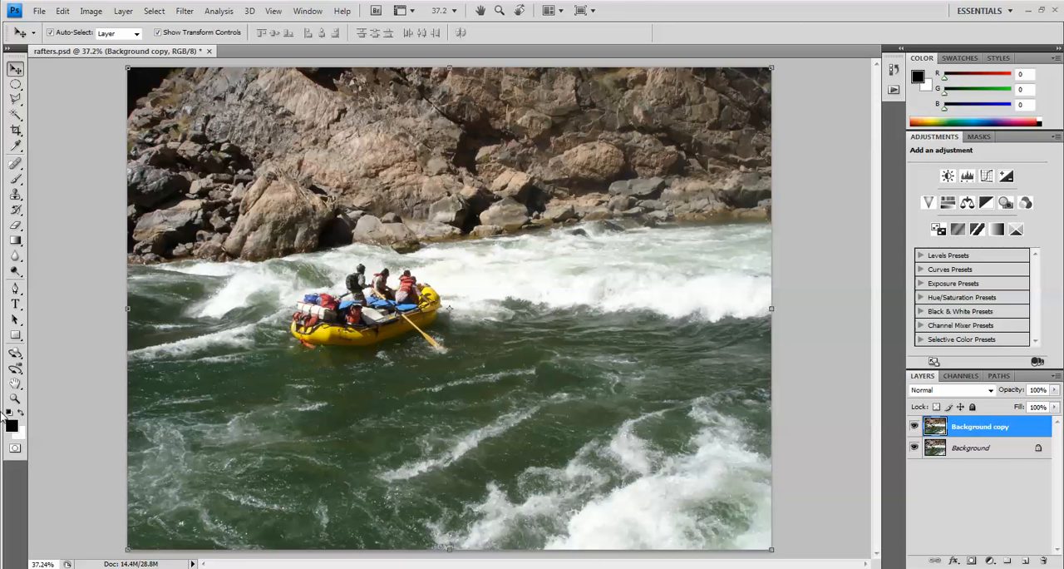
mouse_move(37, 425)
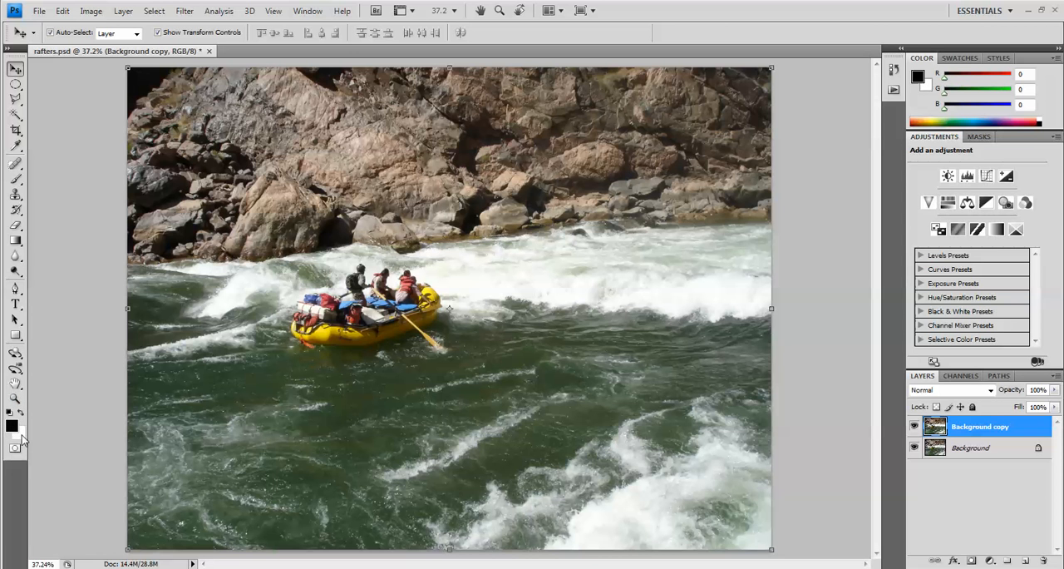
mouse_move(45, 423)
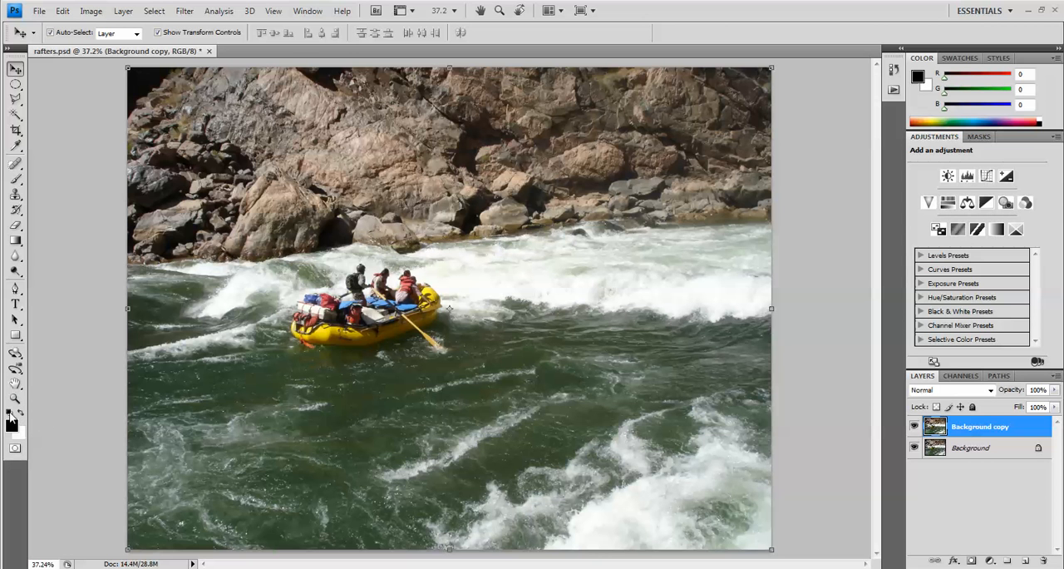
mouse_move(12, 422)
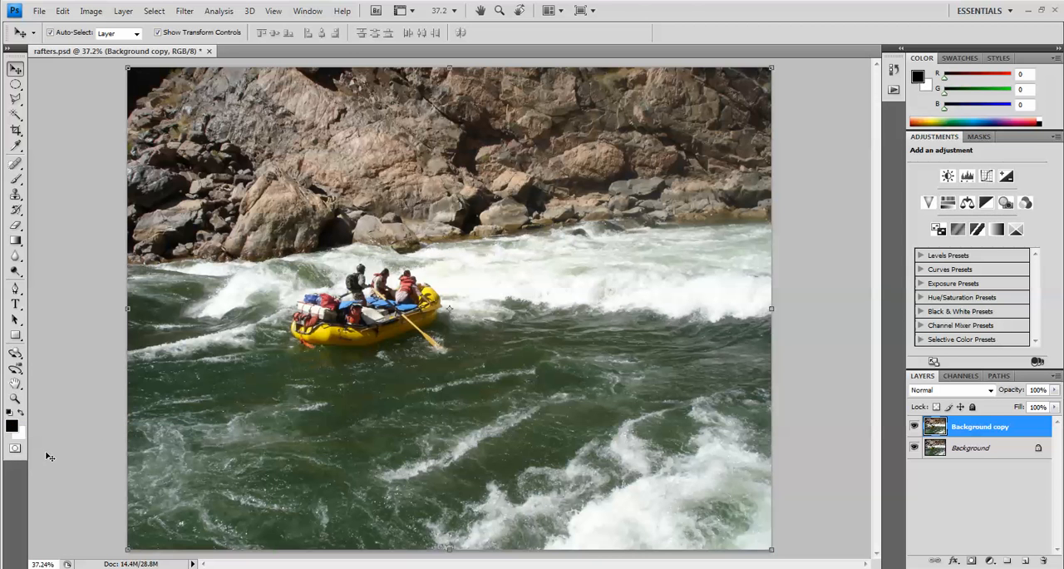
mouse_move(21, 441)
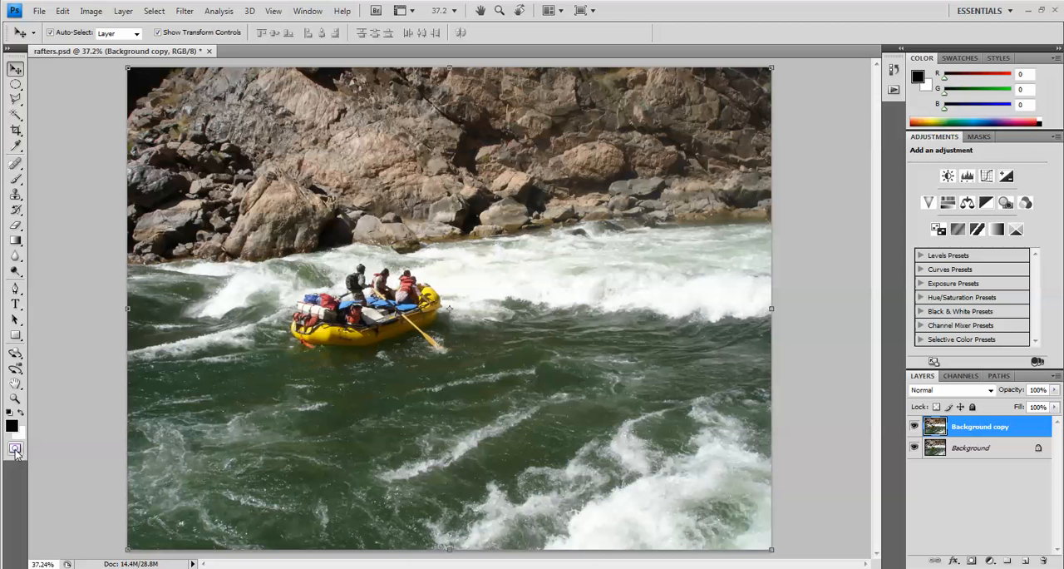
mouse_move(15, 449)
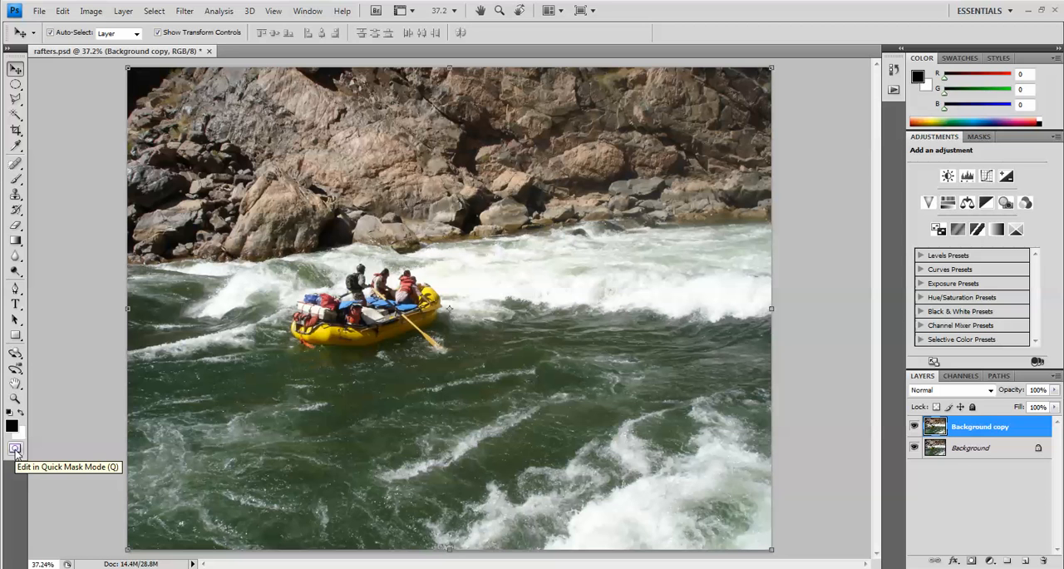
Enter Quick Mask mode and select the Gradient Tool
click(15, 449)
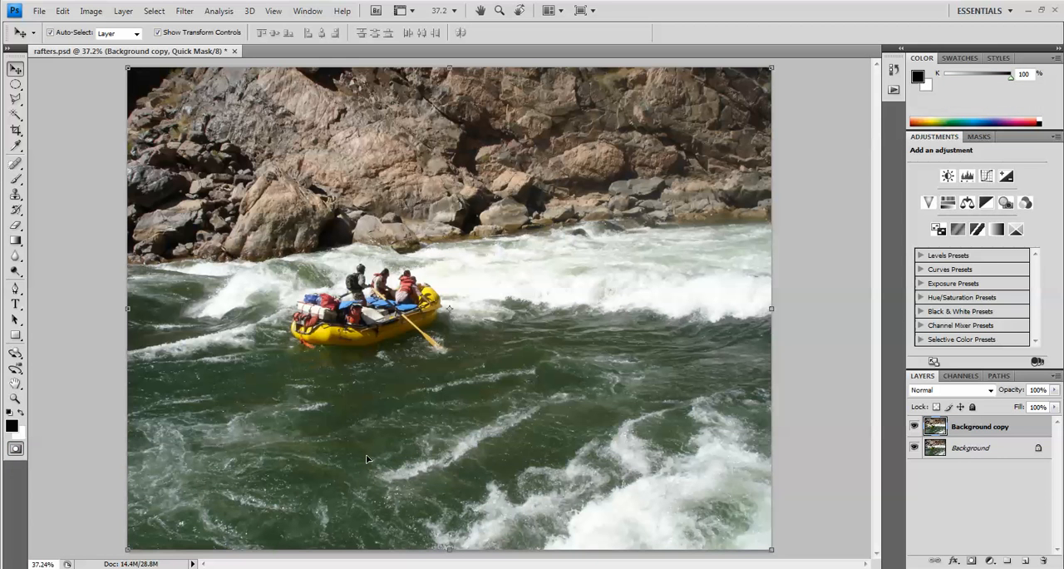
mouse_move(843, 454)
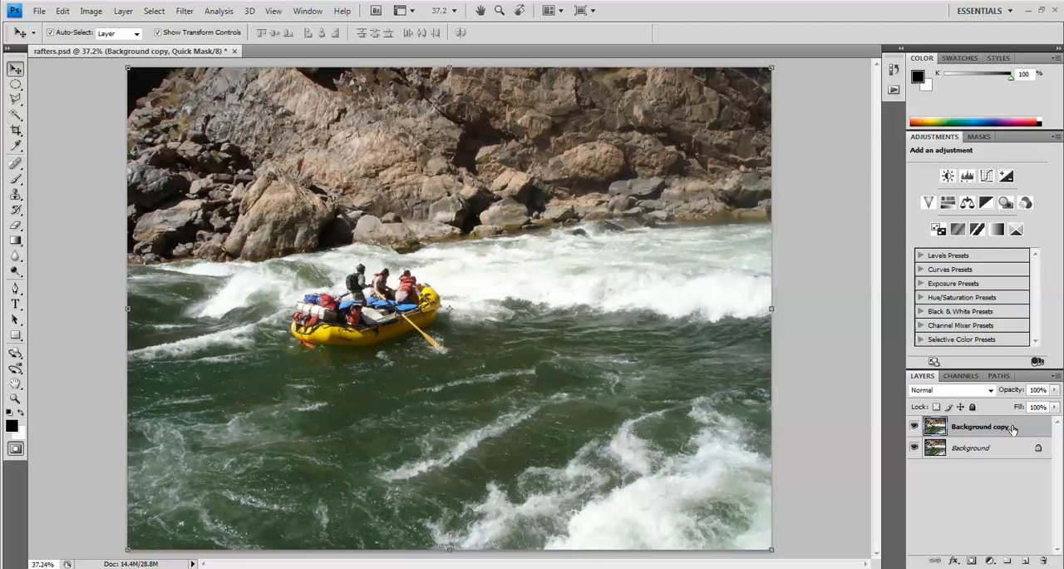
mouse_move(351, 382)
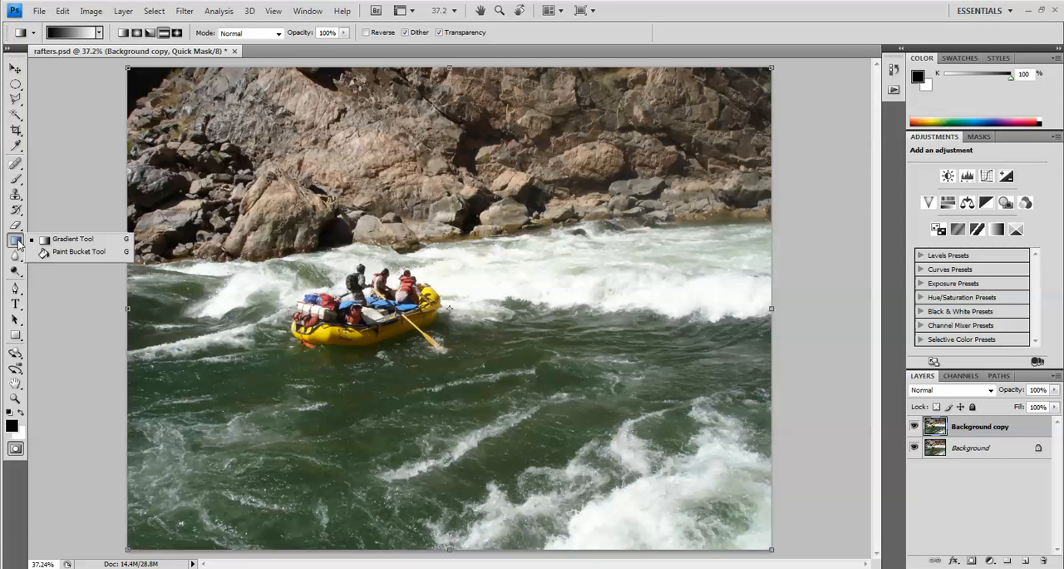
mouse_move(77, 251)
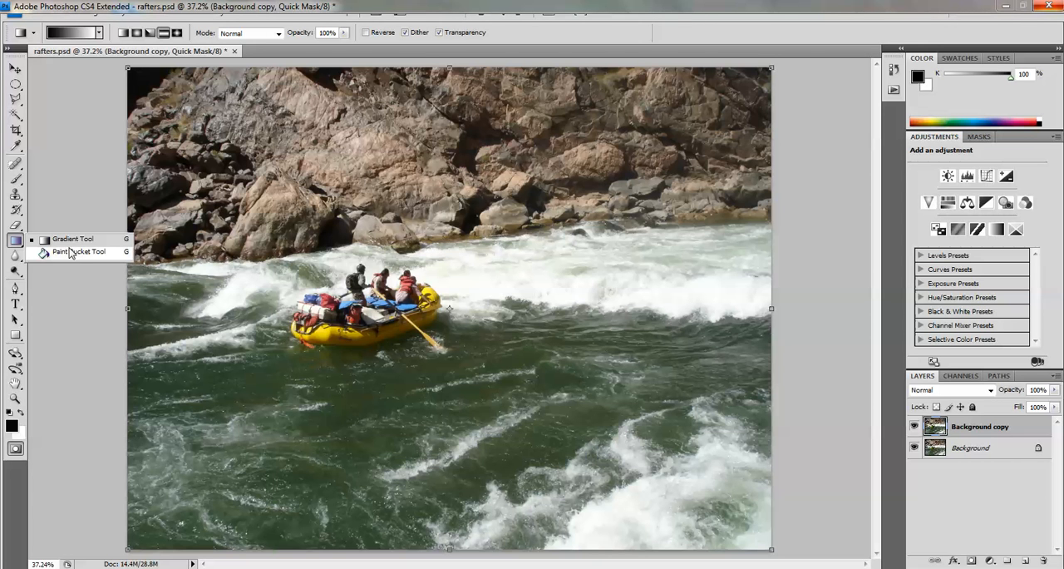
mouse_move(67, 255)
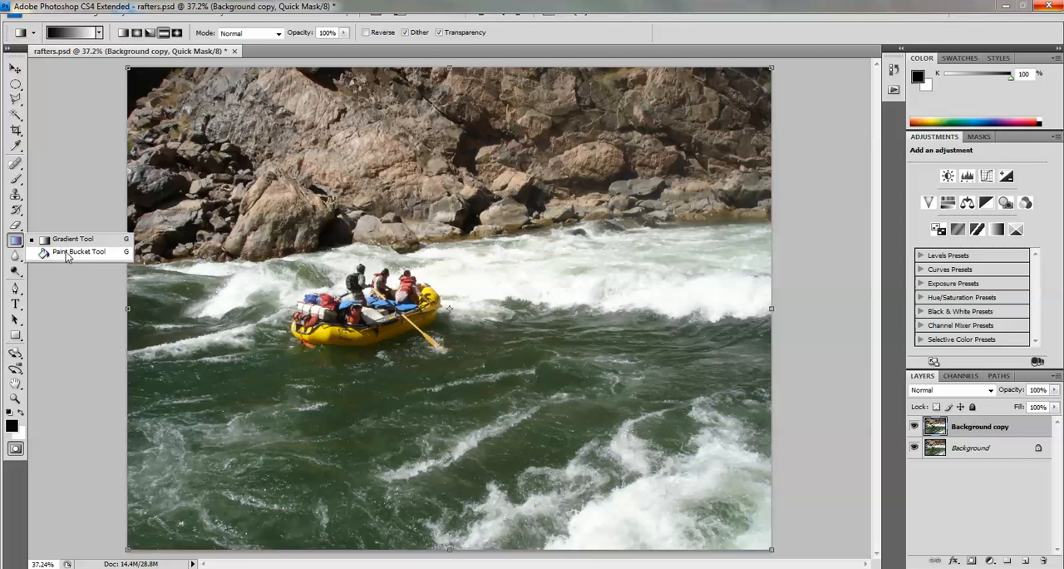
click(79, 251)
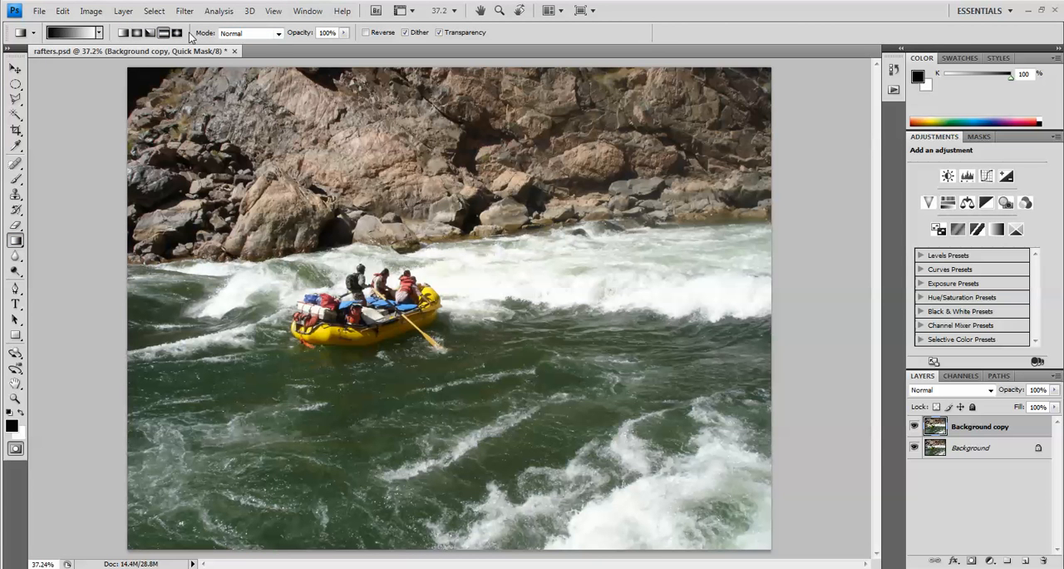
Set the gradient style to Reflected Gradient in the options bar
click(177, 33)
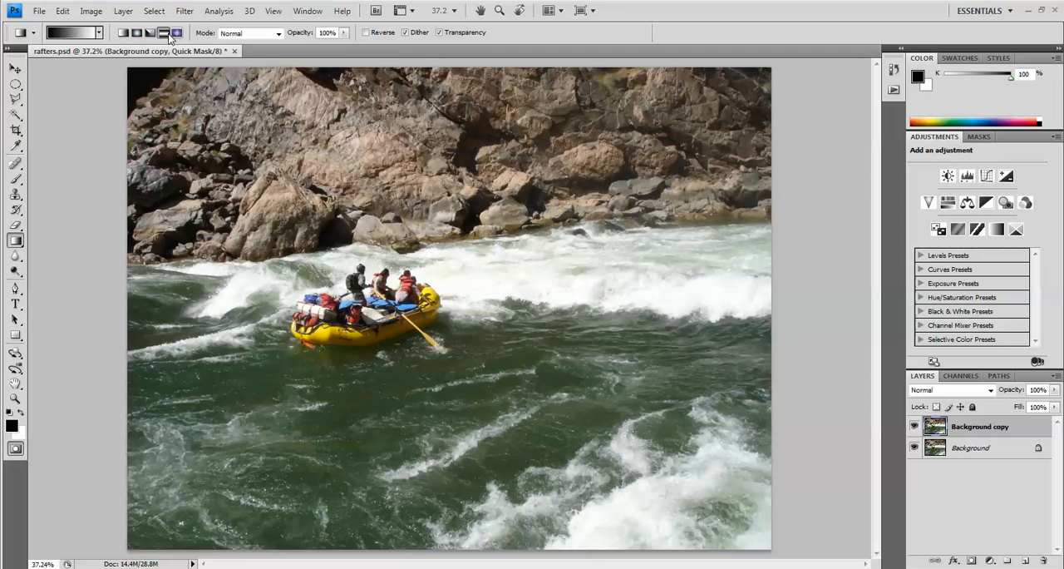
click(163, 33)
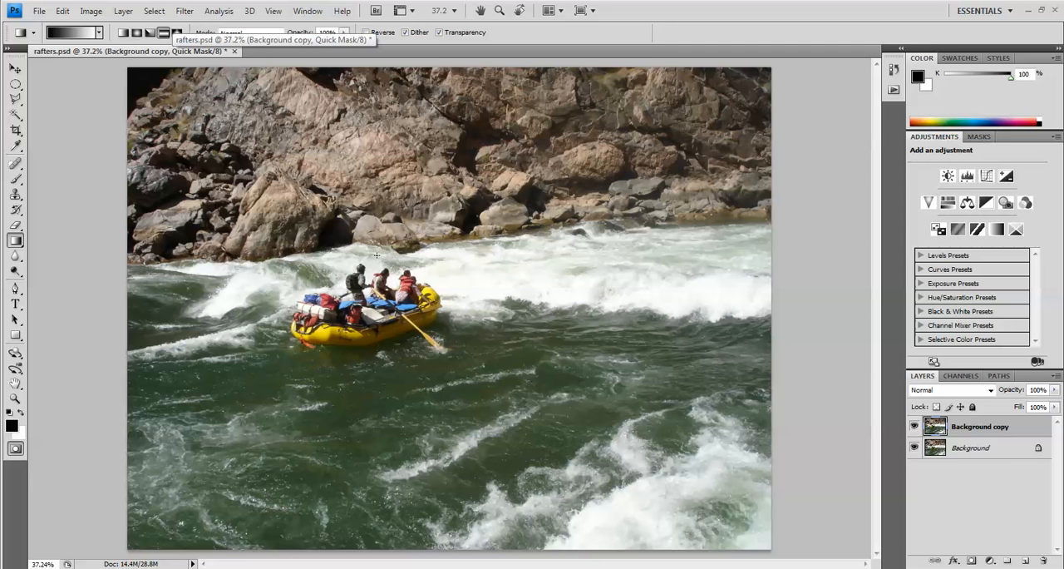
mouse_move(376, 372)
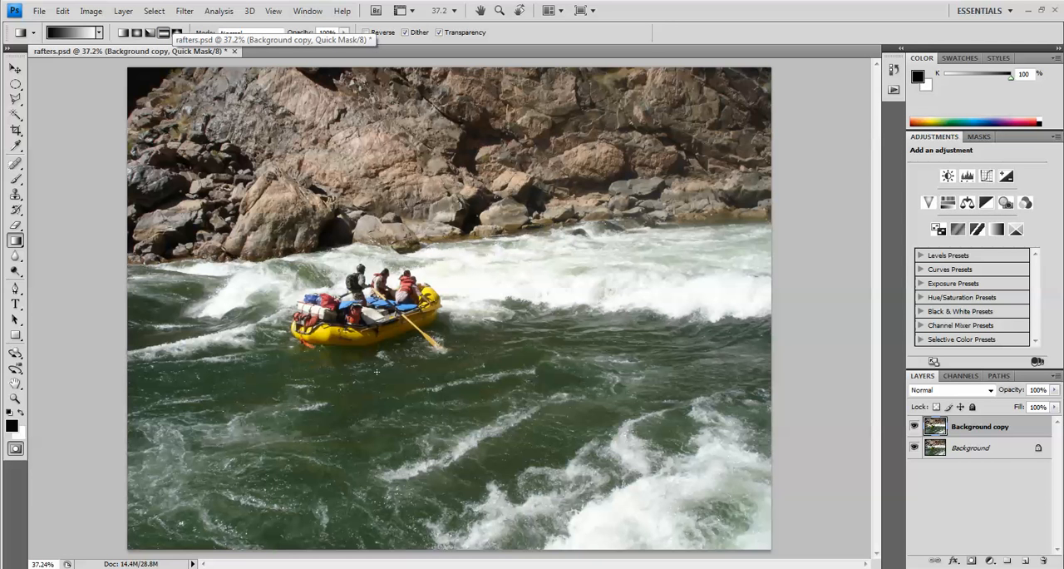
mouse_move(362, 356)
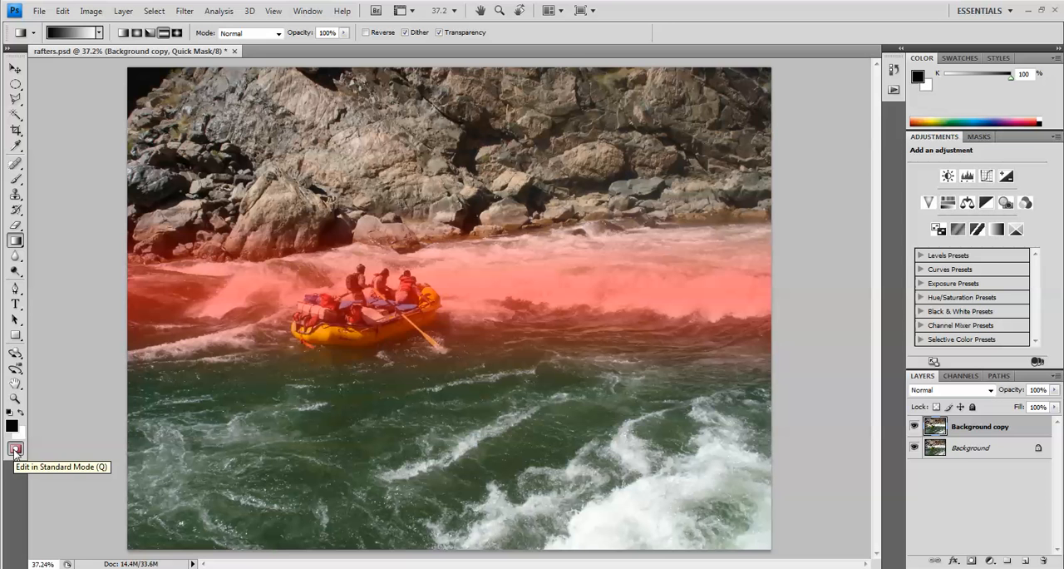
Toggle Standard and Quick Mask modes, ending in Standard Mode with the band selection active
click(15, 449)
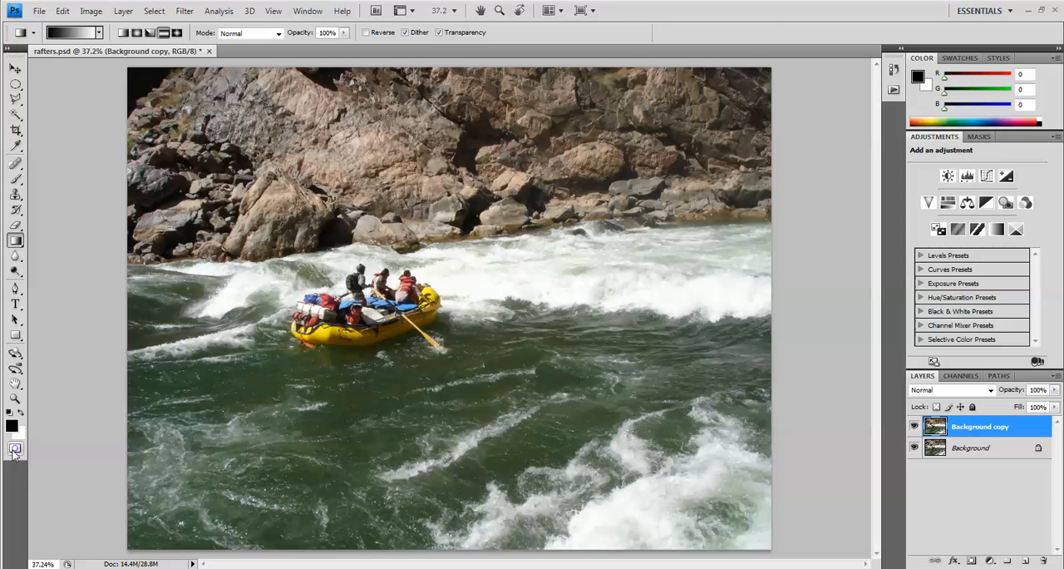
click(15, 448)
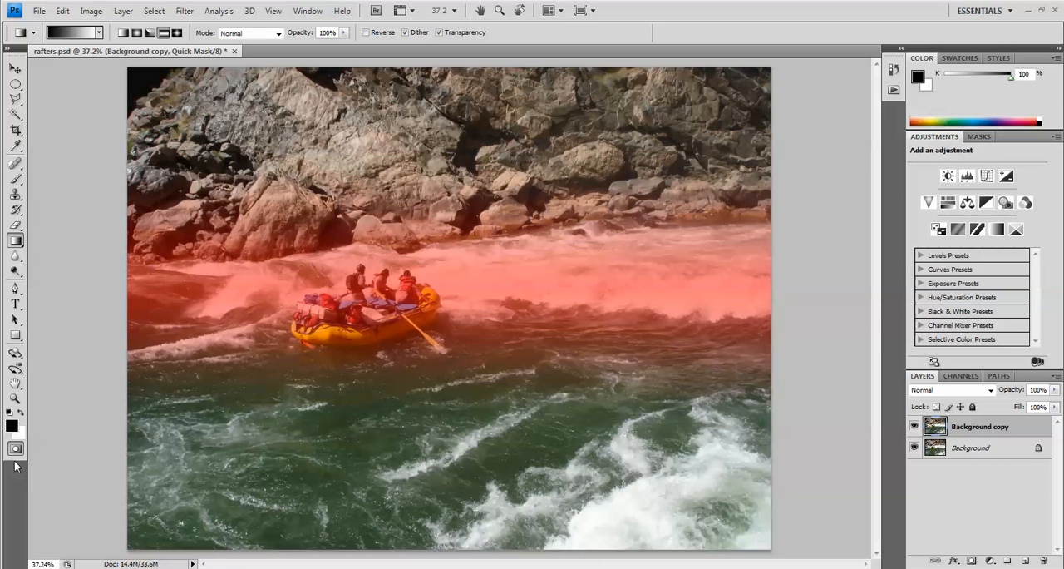
mouse_move(15, 449)
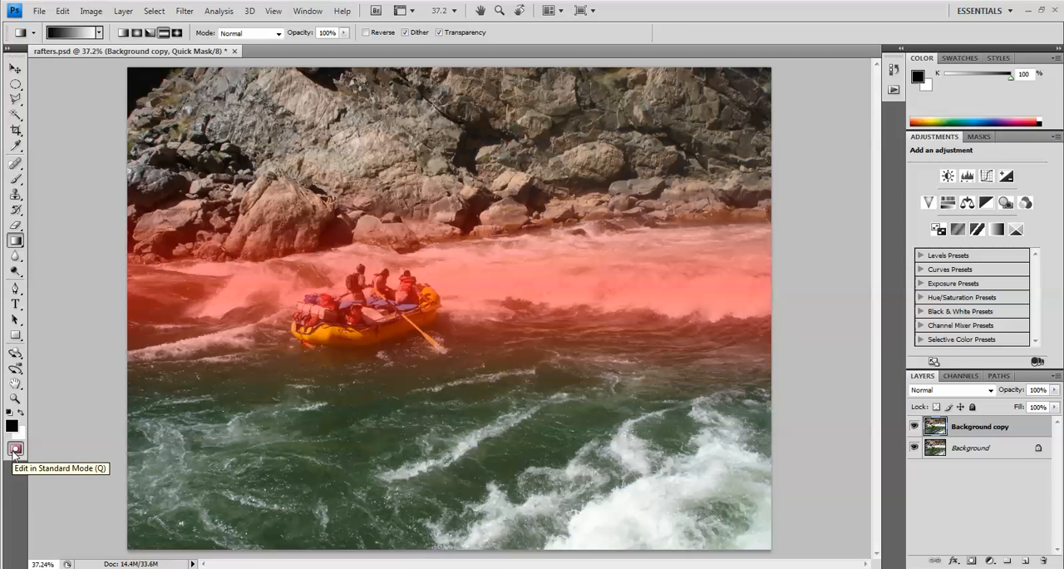
click(15, 449)
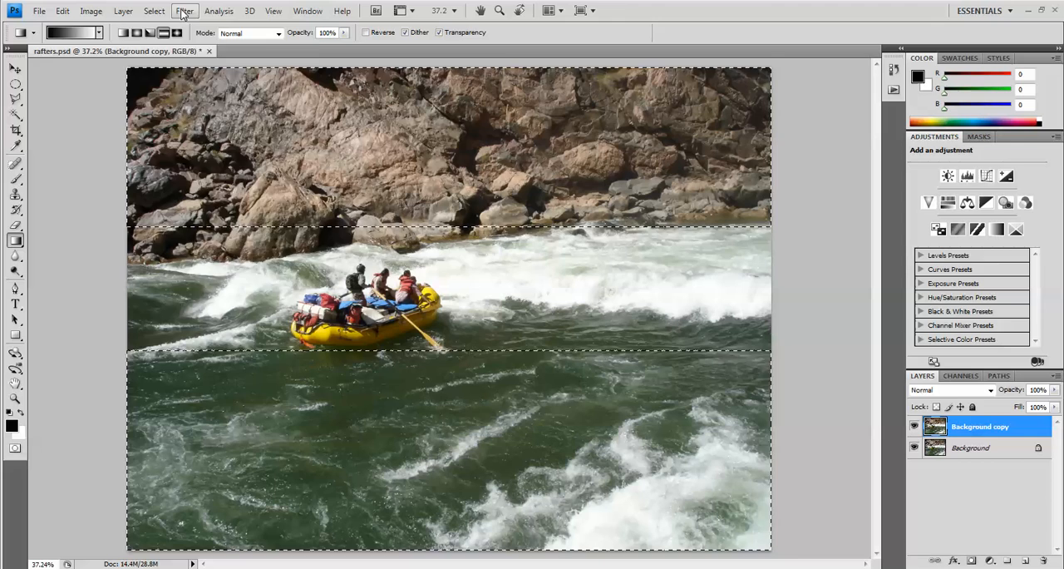
Apply Lens Blur with radius 40 to the selected top and bottom areas
click(184, 10)
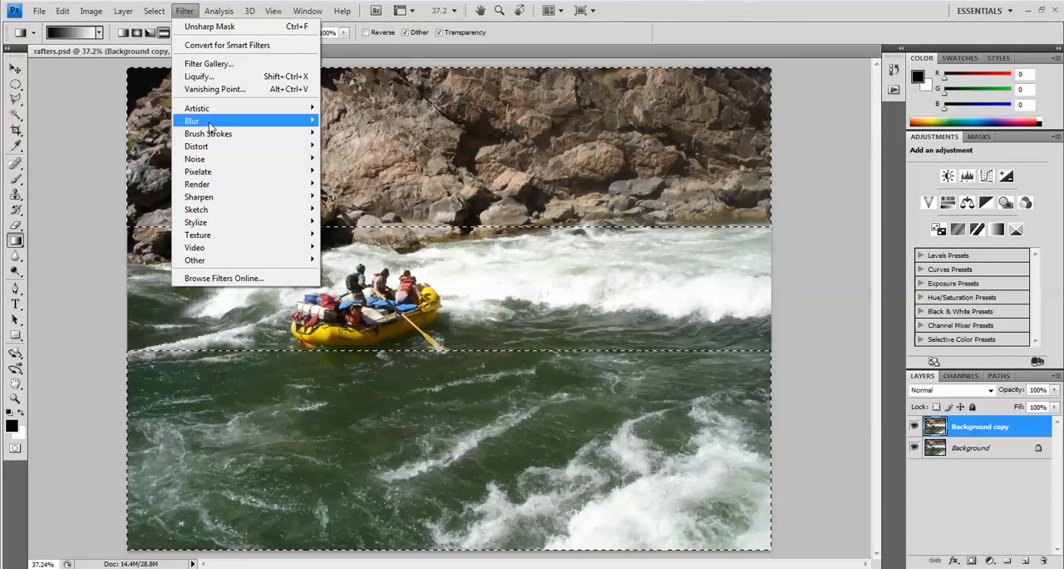
mouse_move(192, 120)
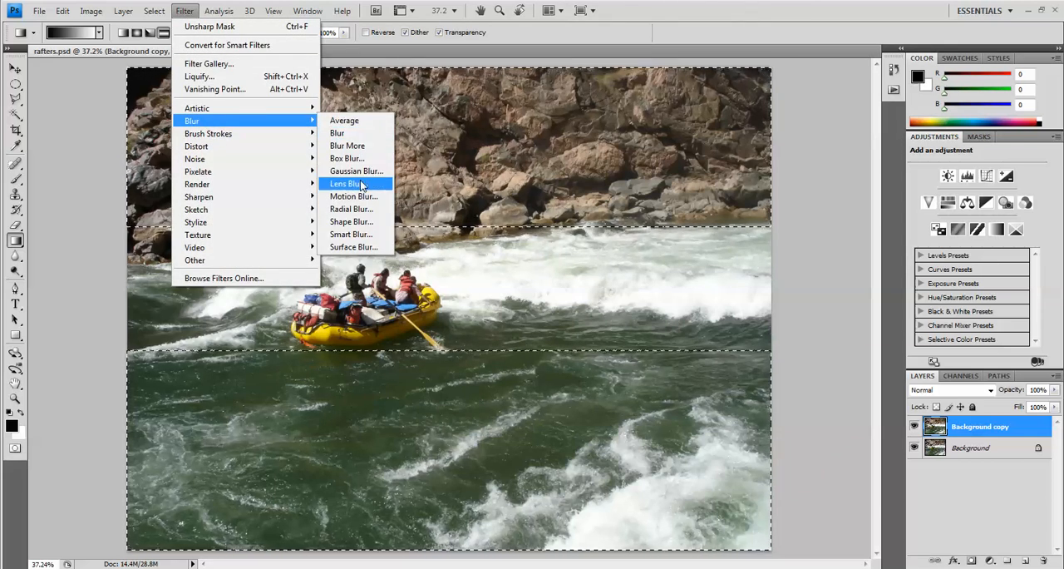
click(346, 184)
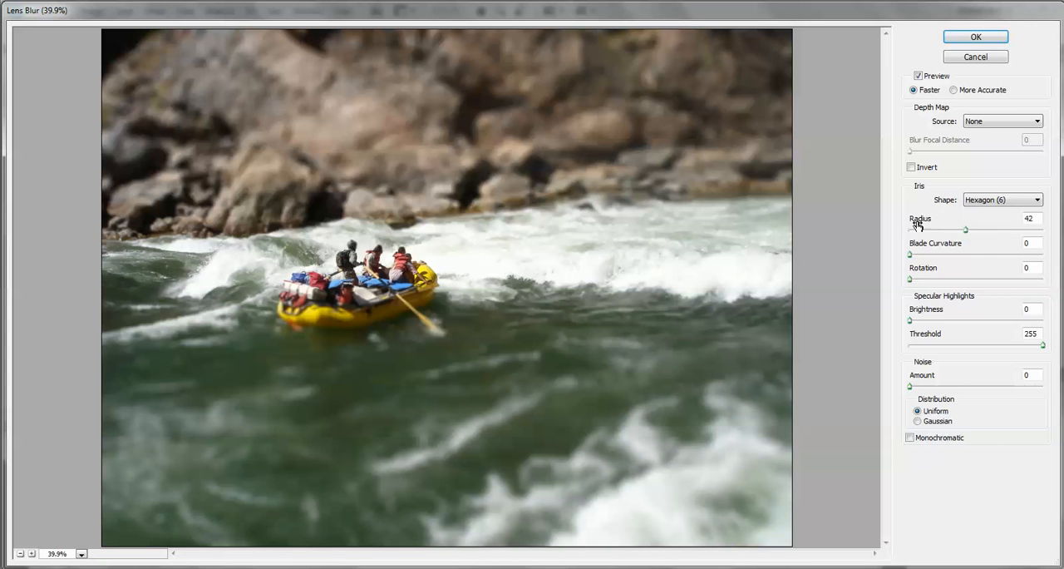
mouse_move(967, 233)
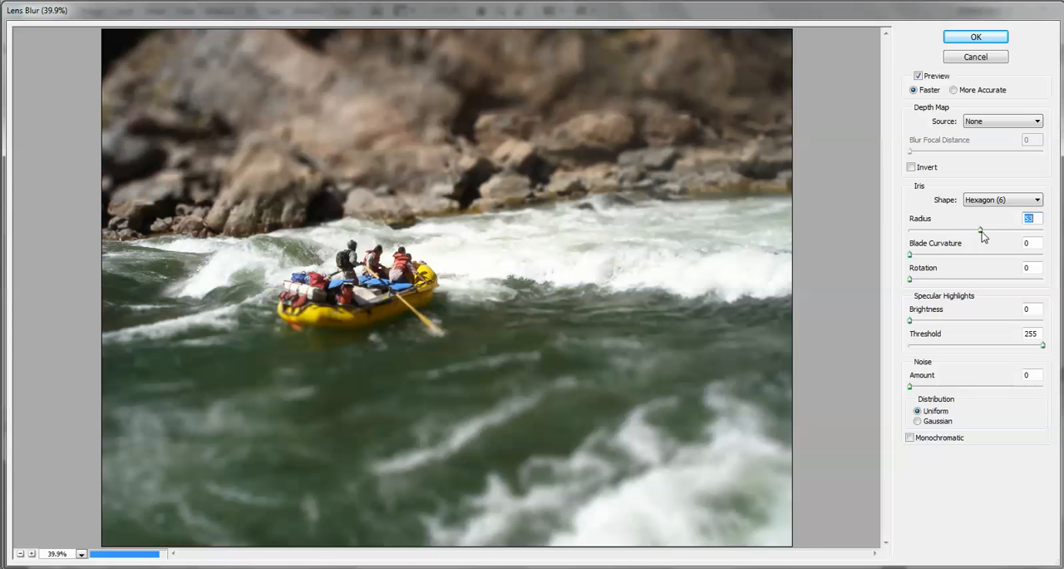
drag(981, 230, 986, 230)
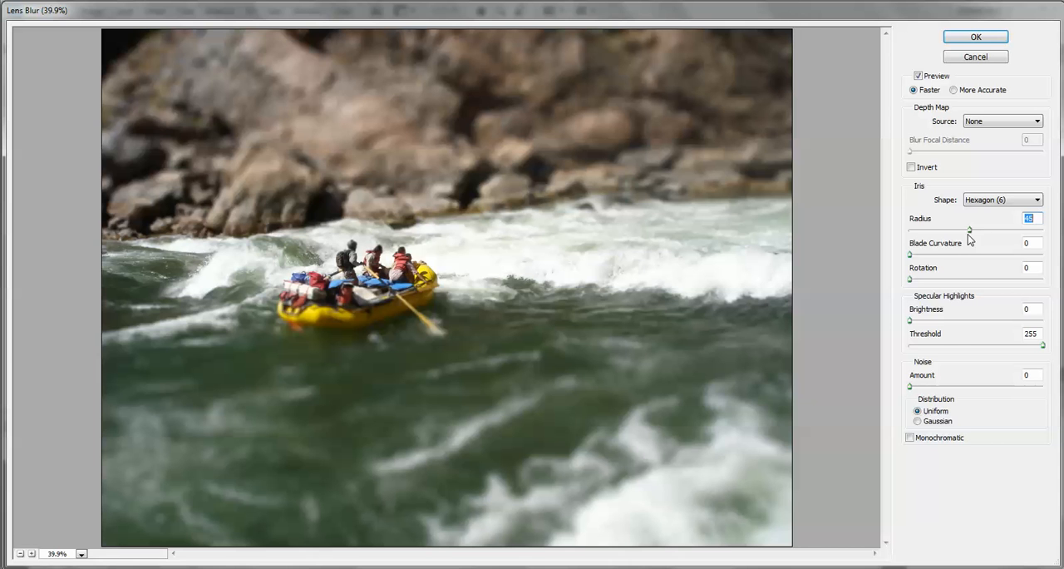
drag(969, 231, 965, 230)
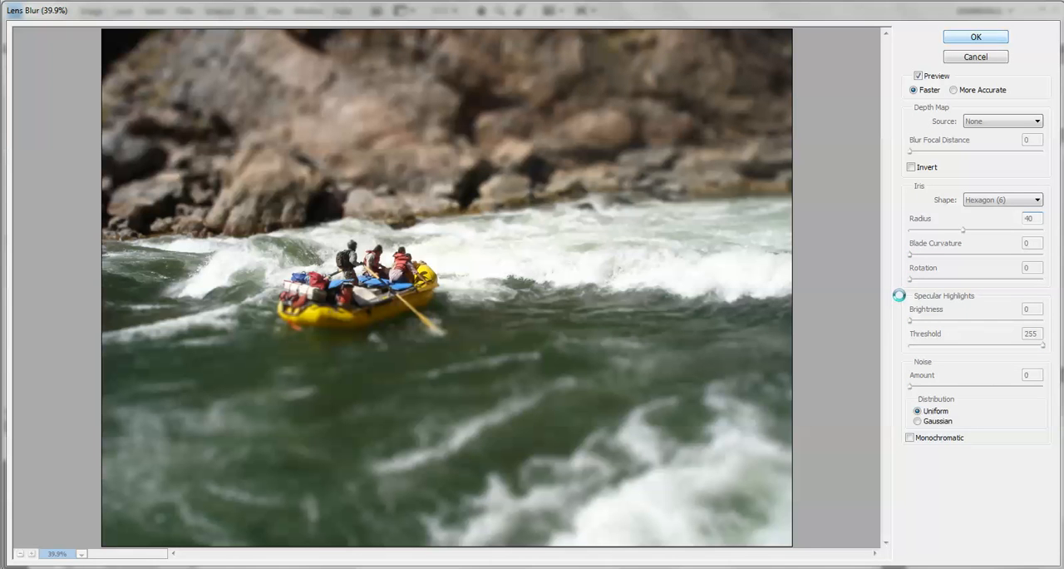
click(976, 37)
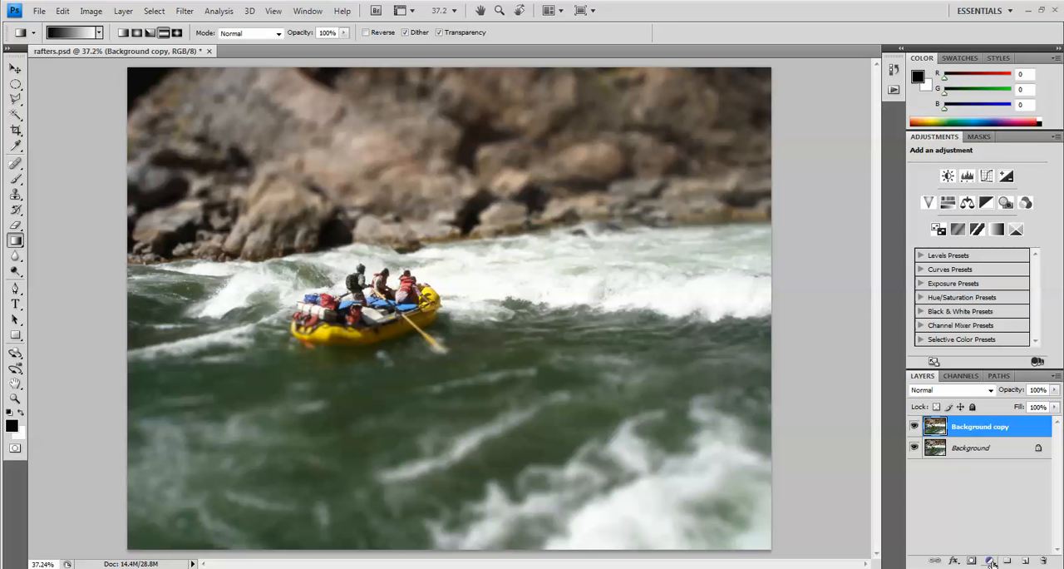
Open the new fill or adjustment layer menu in the Layers panel
click(990, 561)
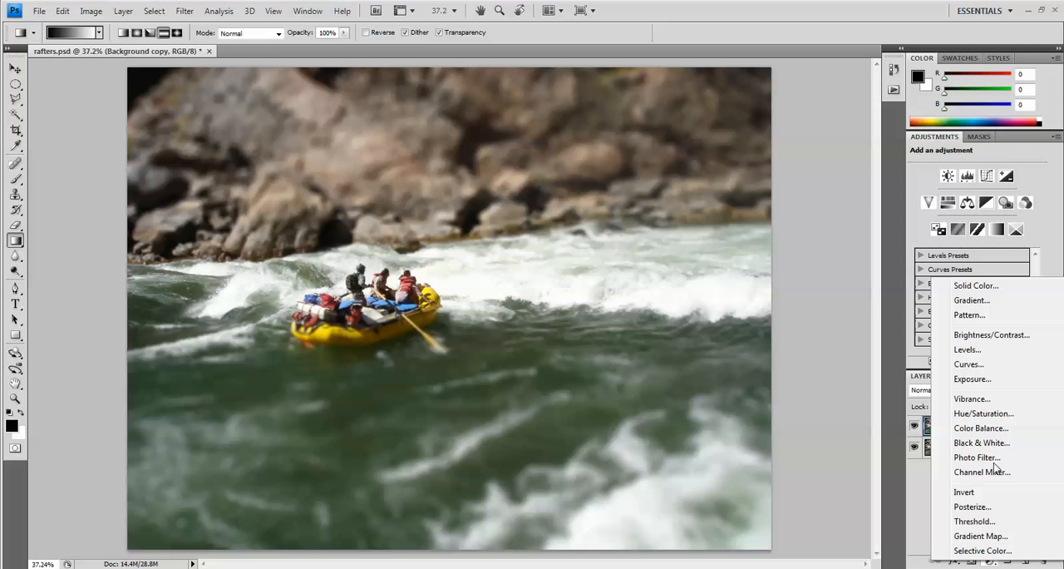
mouse_move(985, 413)
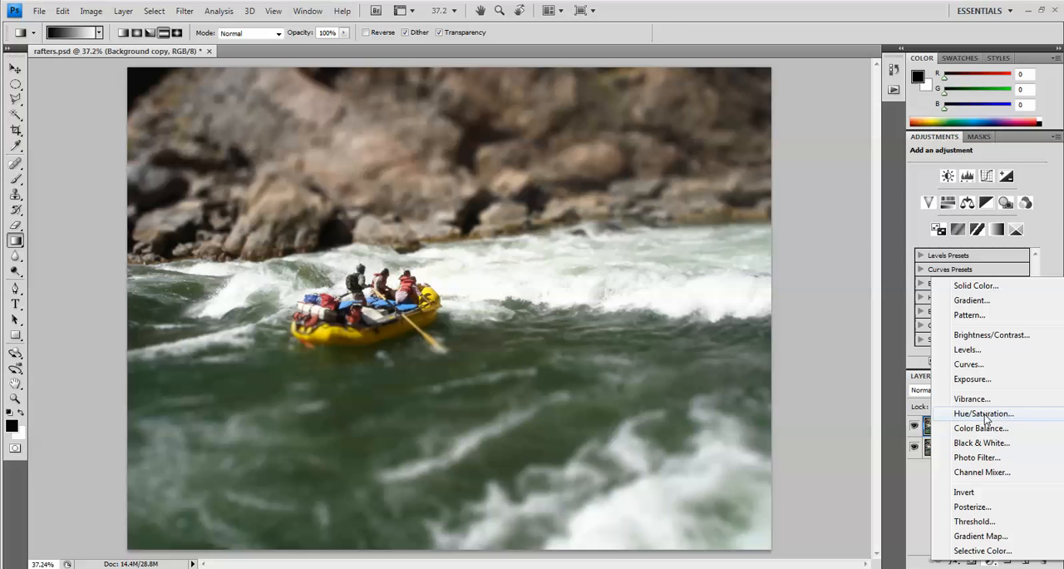
Add a Hue/Saturation adjustment layer with saturation raised to about +30
click(984, 413)
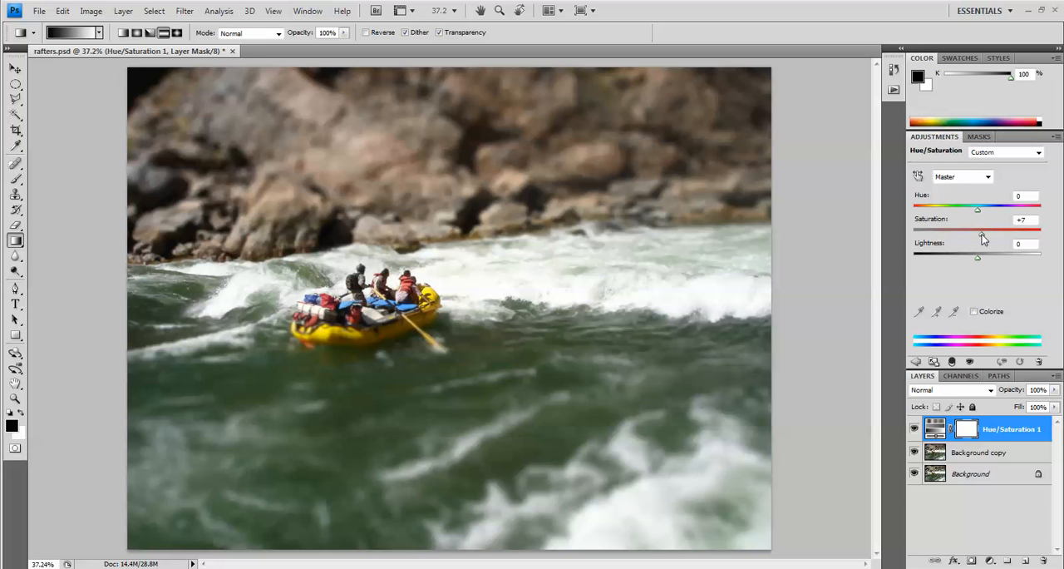
drag(978, 235, 997, 235)
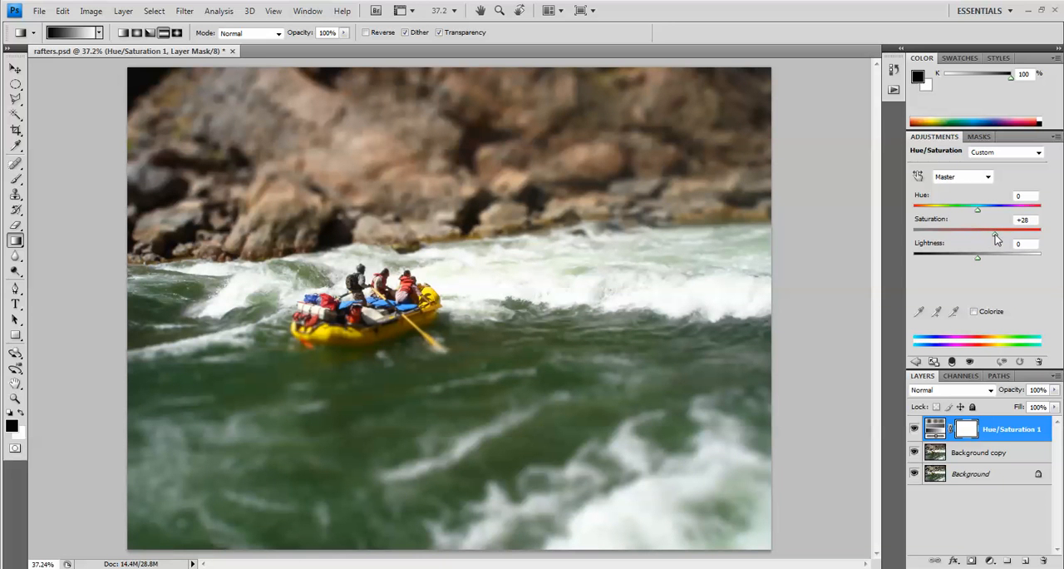
drag(979, 230, 984, 230)
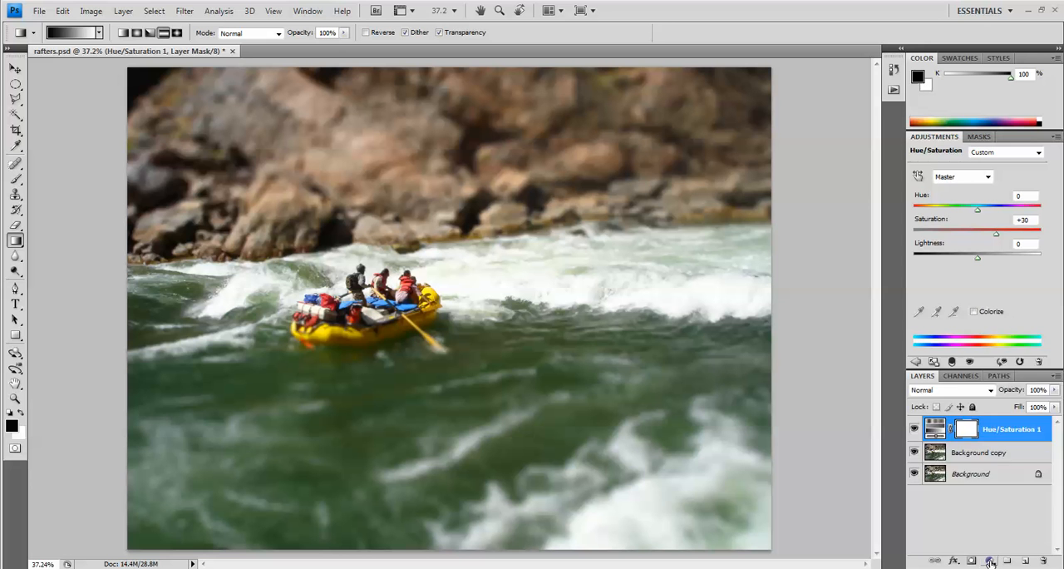
click(989, 560)
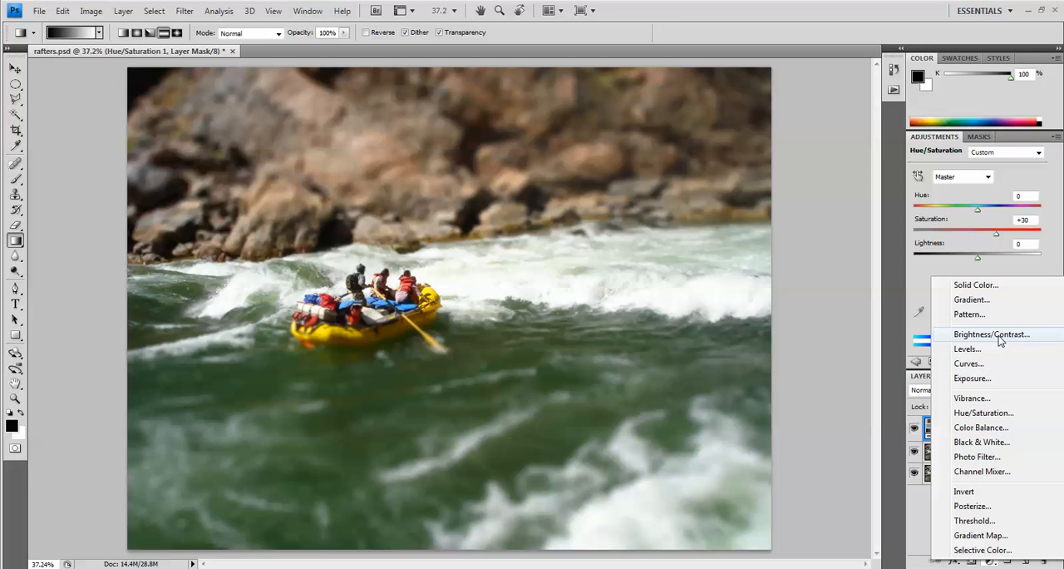
Add a Brightness/Contrast layer with brightness 12, then select the Background copy layer
click(991, 334)
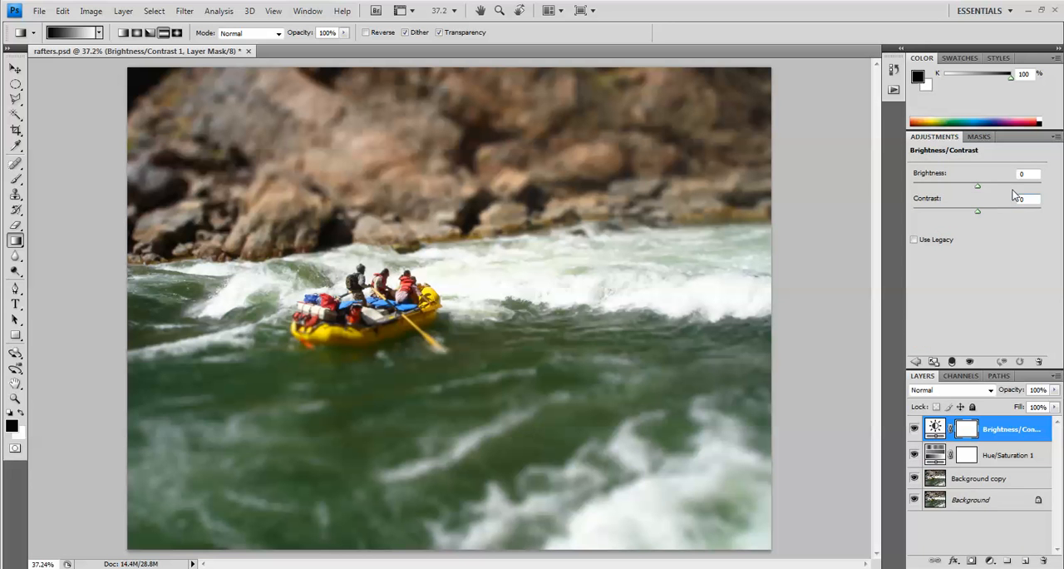
drag(978, 185, 983, 185)
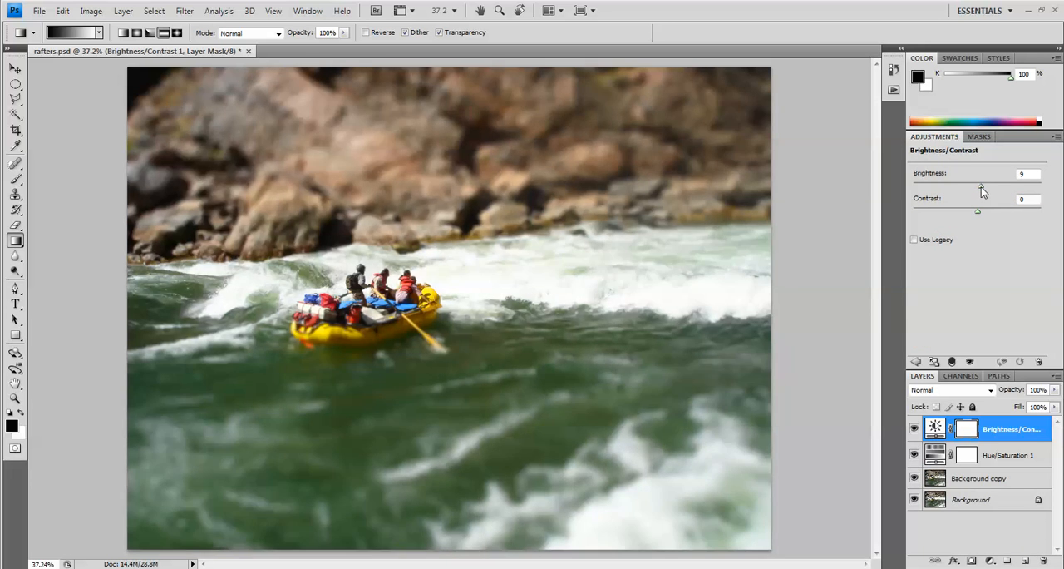
drag(979, 187, 984, 187)
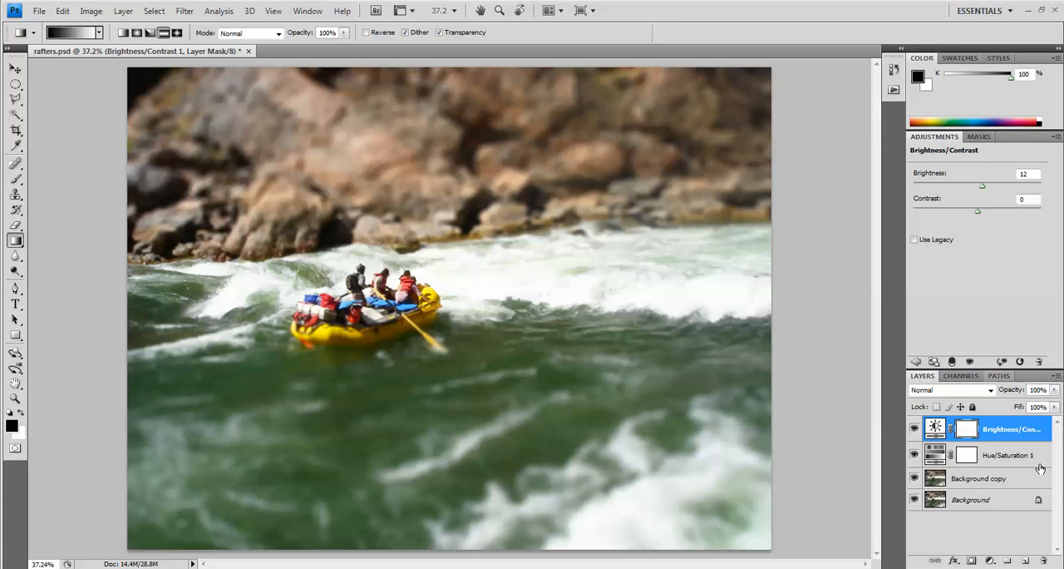
mouse_move(1035, 467)
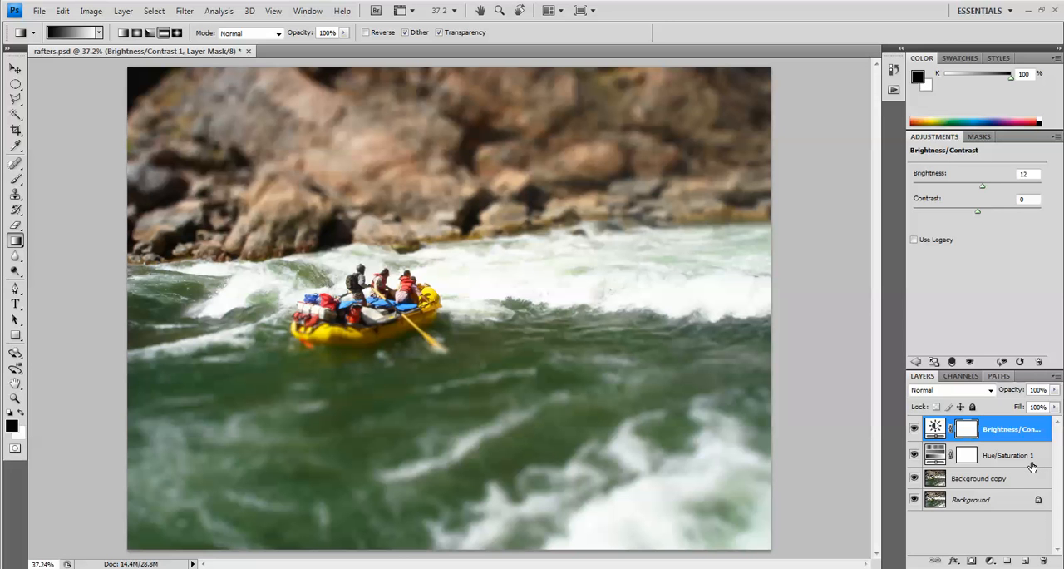
mouse_move(1032, 466)
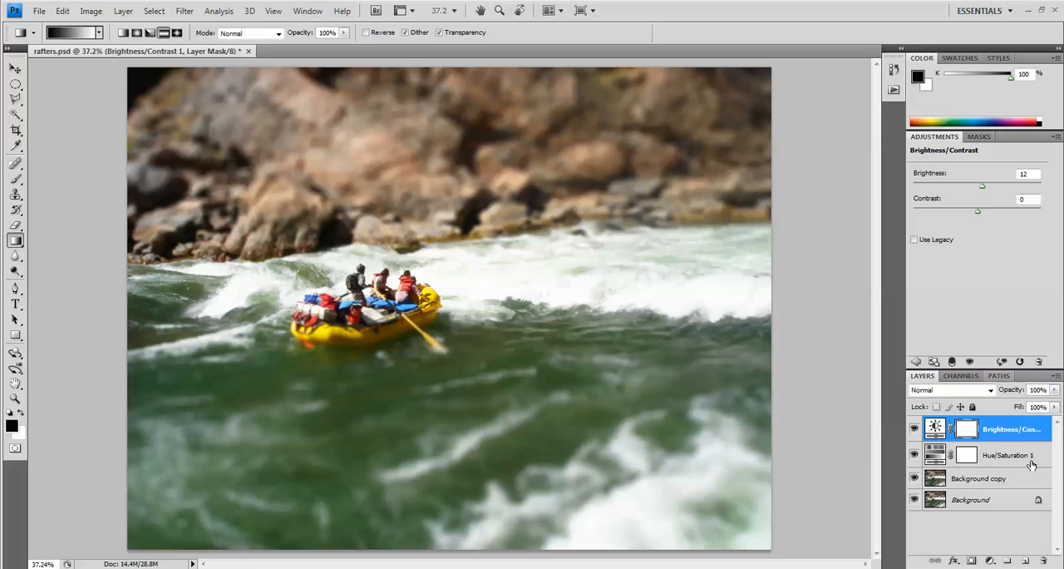
mouse_move(980, 484)
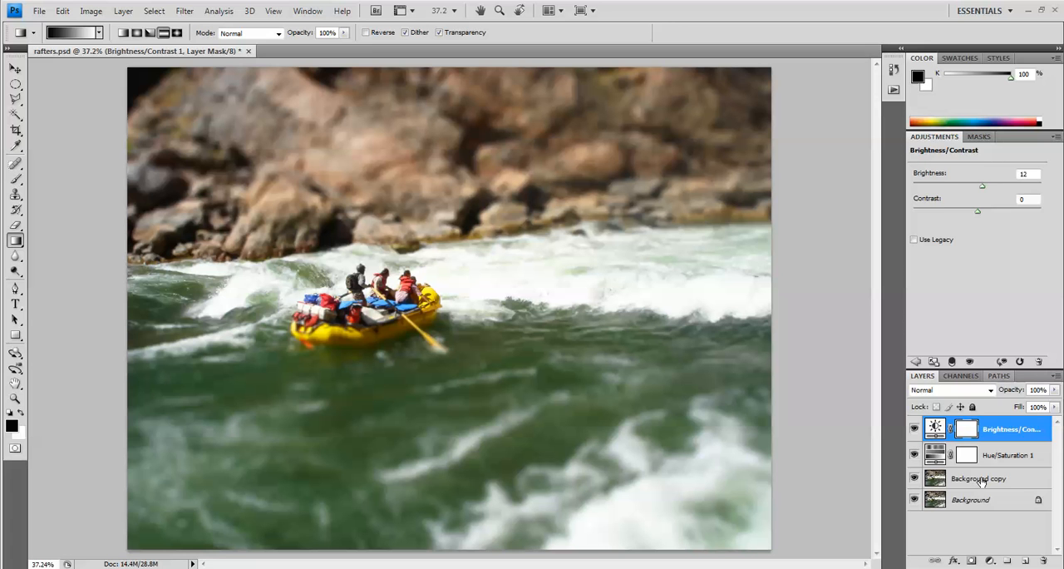
click(980, 479)
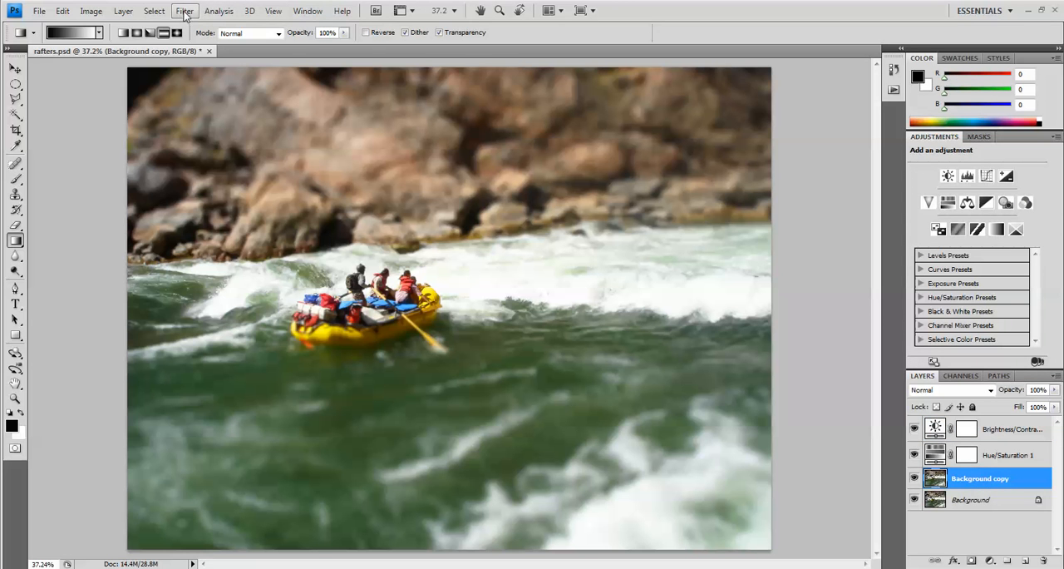
Choose Filter > Sharpen > Unsharp Mask for the Background copy layer
click(184, 10)
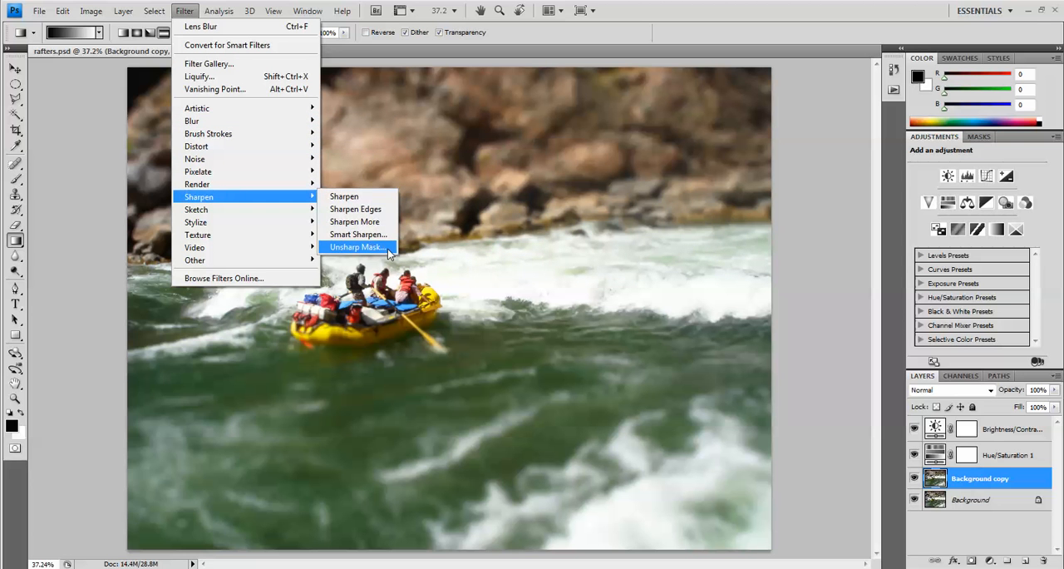
click(356, 247)
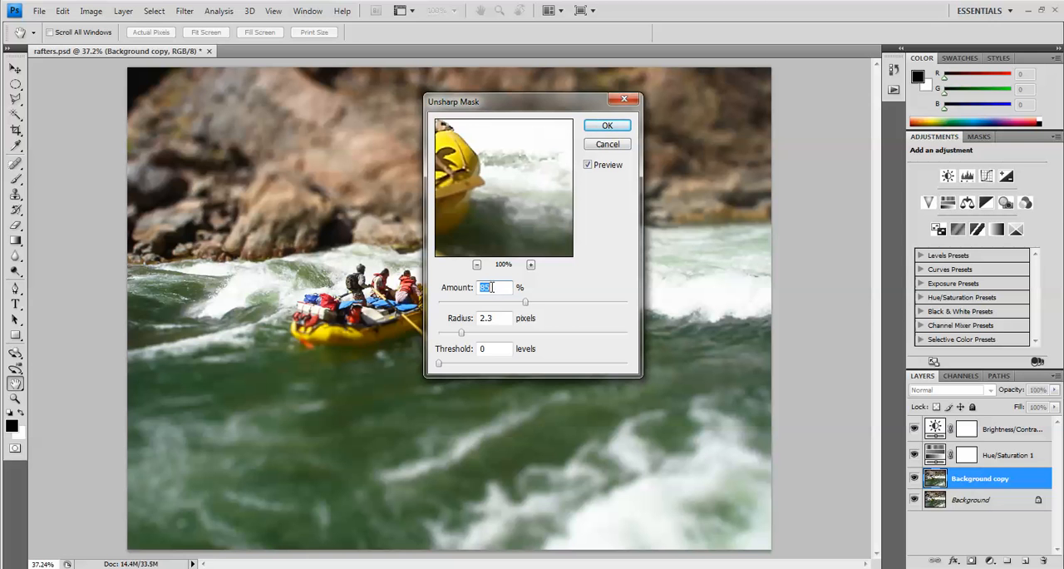
Preview the raft and apply Unsharp Mask at amount 85%, radius 2.3 px
click(492, 318)
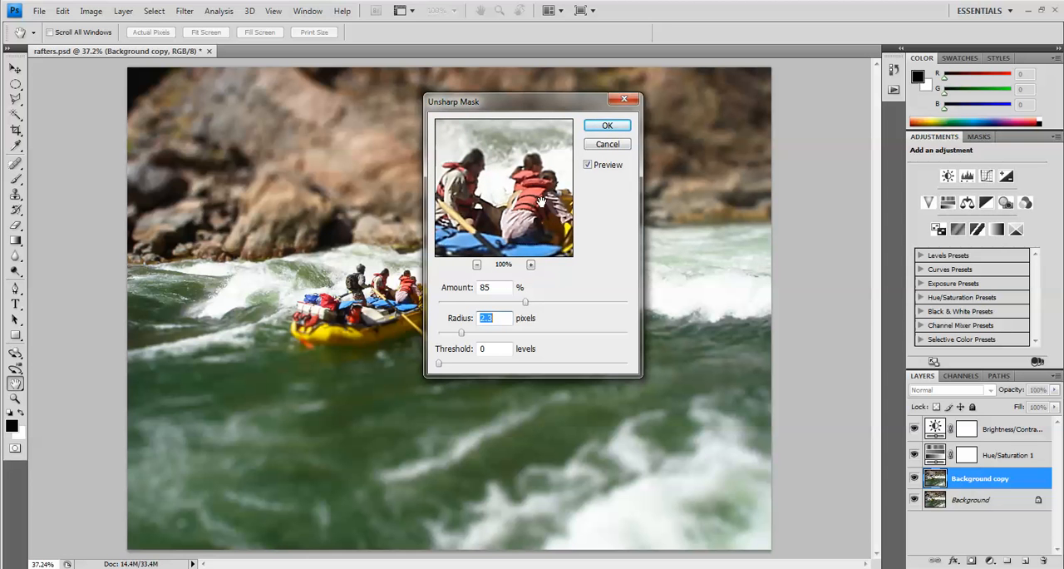
mouse_move(565, 201)
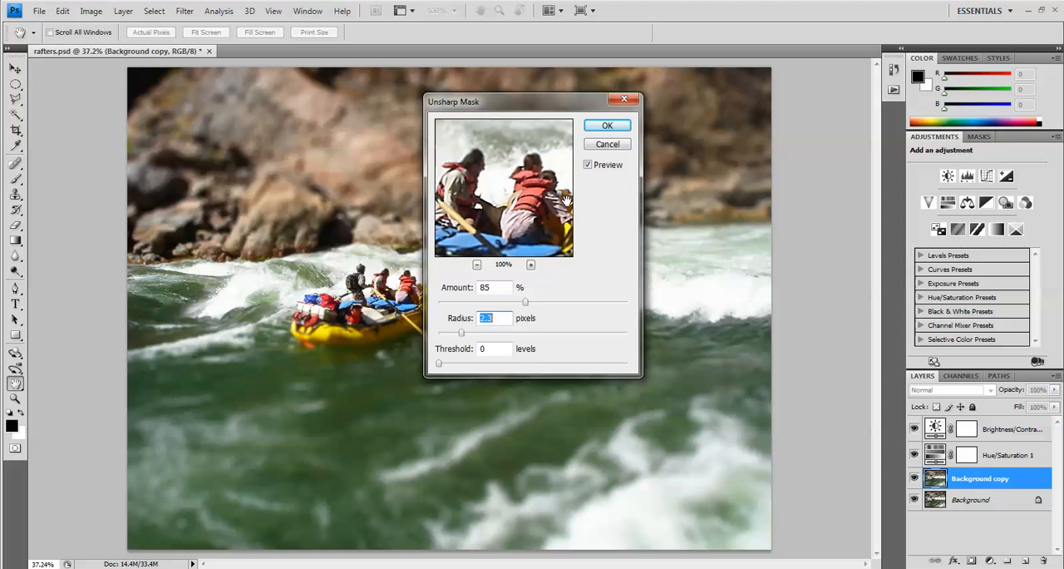
mouse_move(532, 311)
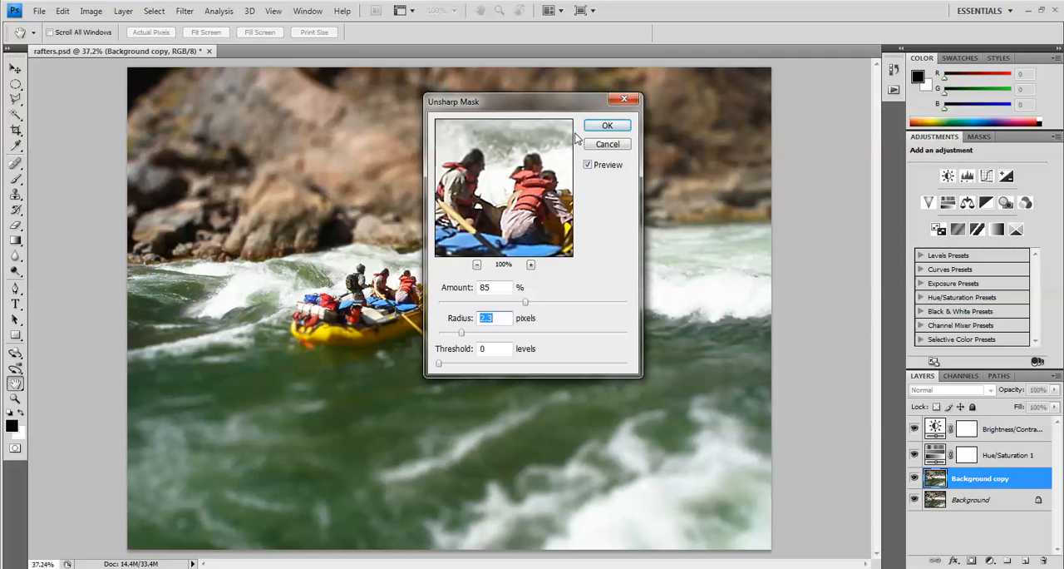
click(608, 125)
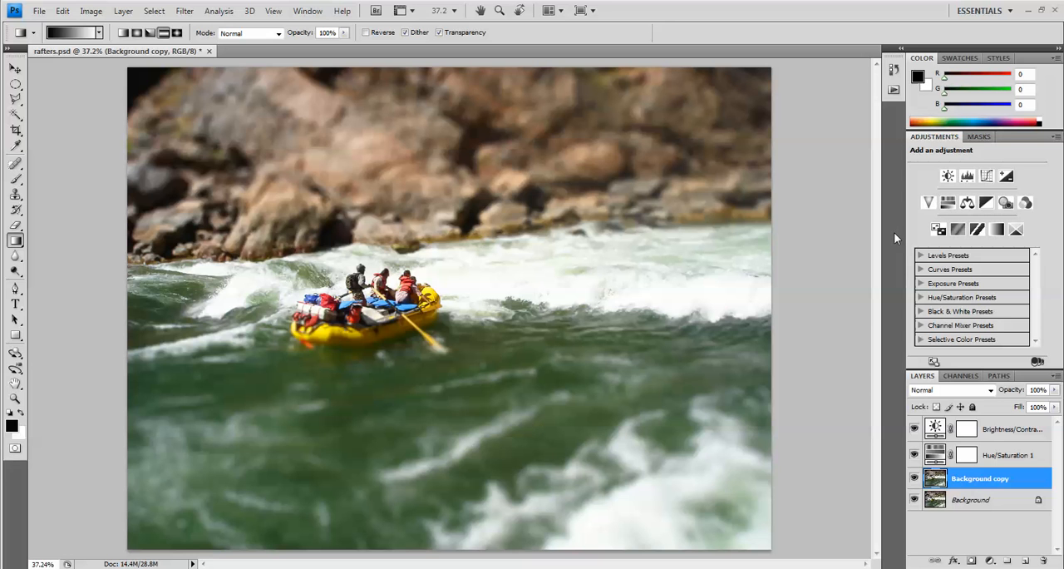
mouse_move(680, 291)
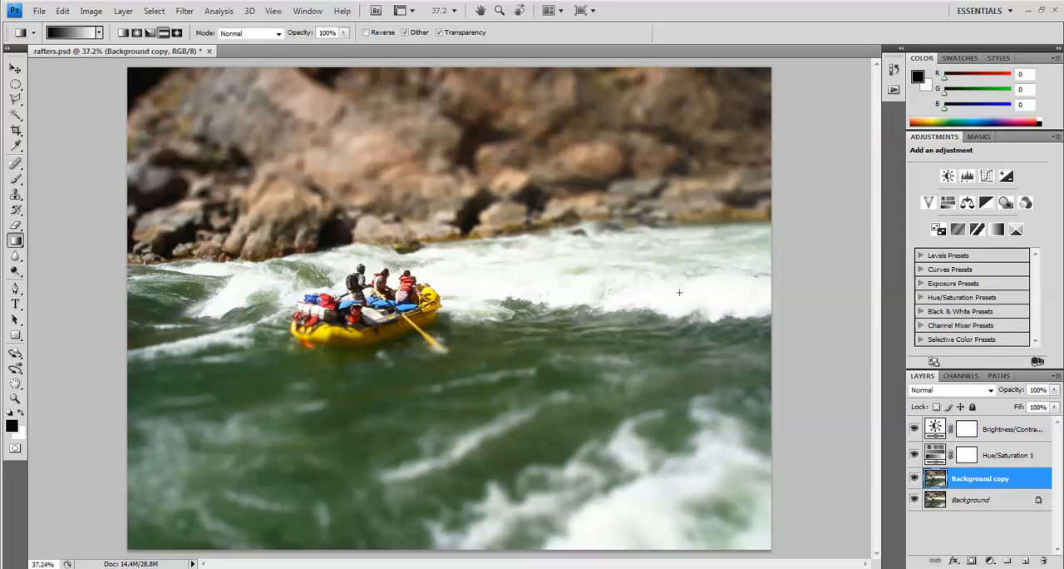